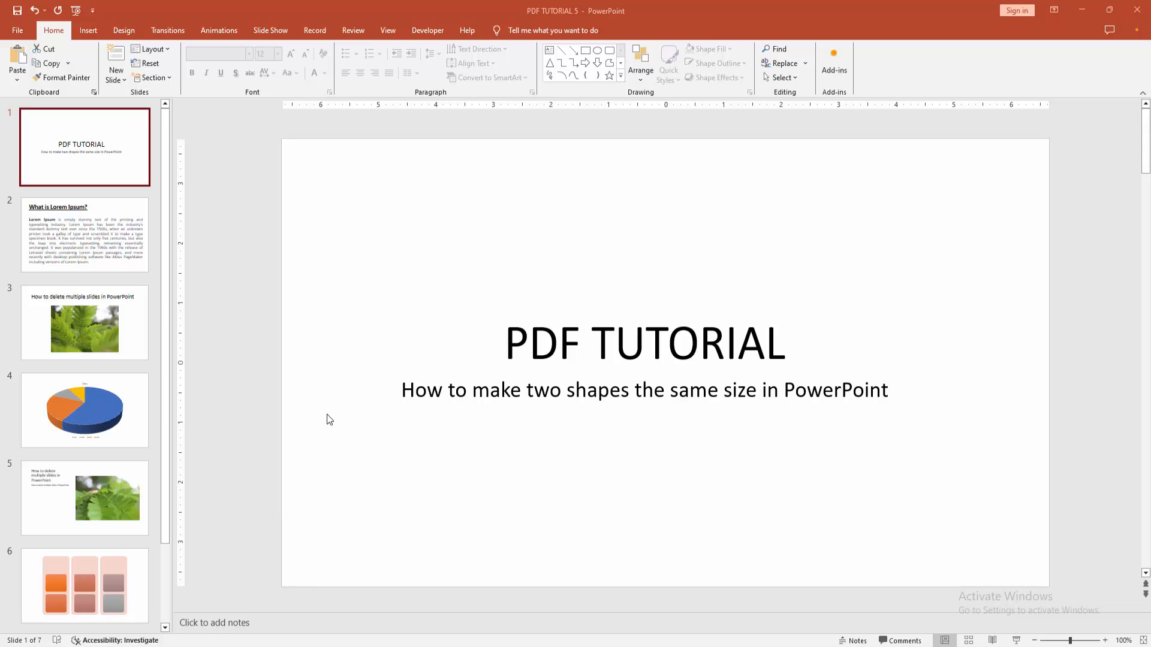
mouse_move(270, 395)
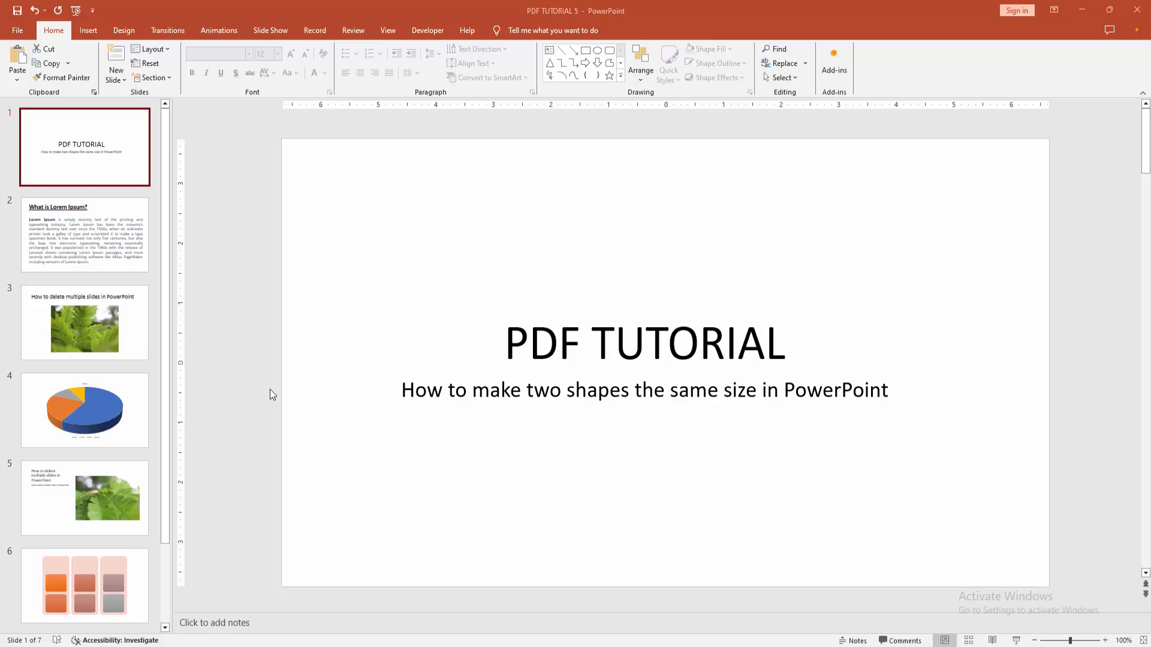
Step: Add a new slide with the Blank layout after the title slide
left_click(116, 69)
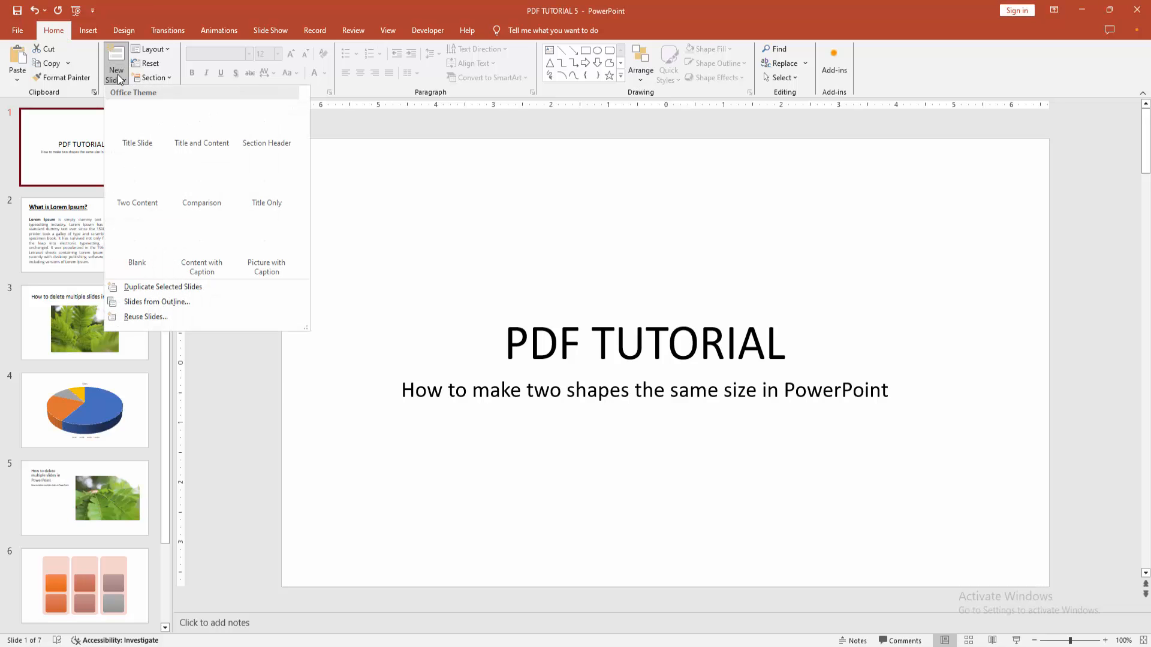
left_click(136, 253)
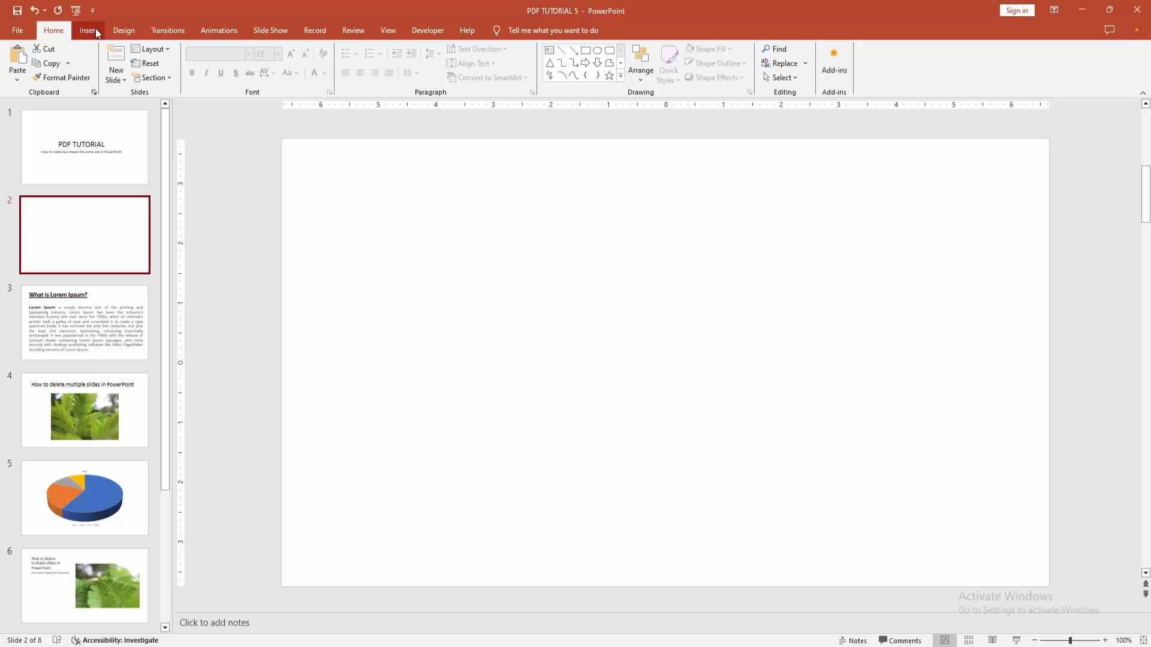
Step: Draw a blue rounded rectangle about 3.59 in square on the slide's left half
left_click(87, 30)
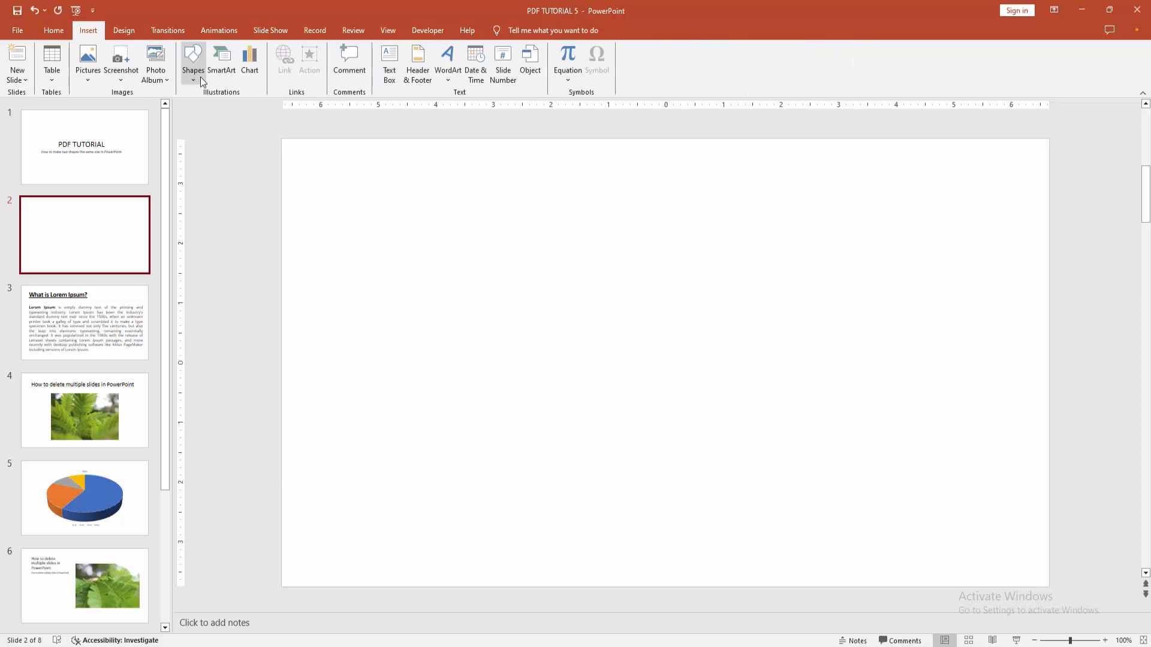
left_click(193, 61)
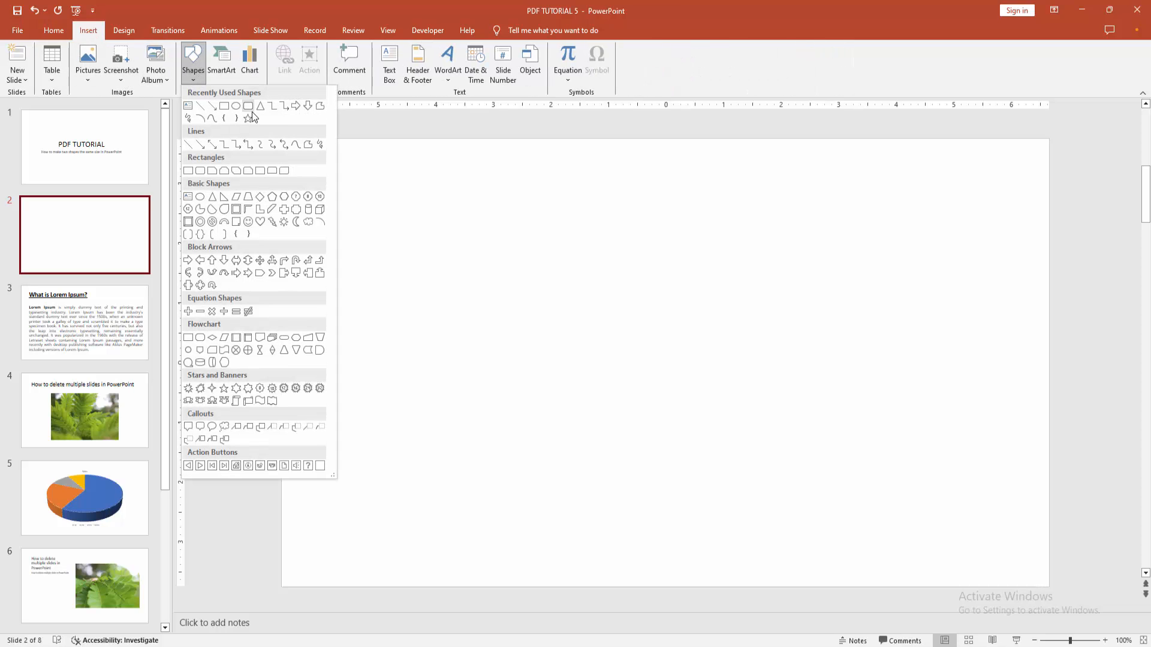
left_click(247, 105)
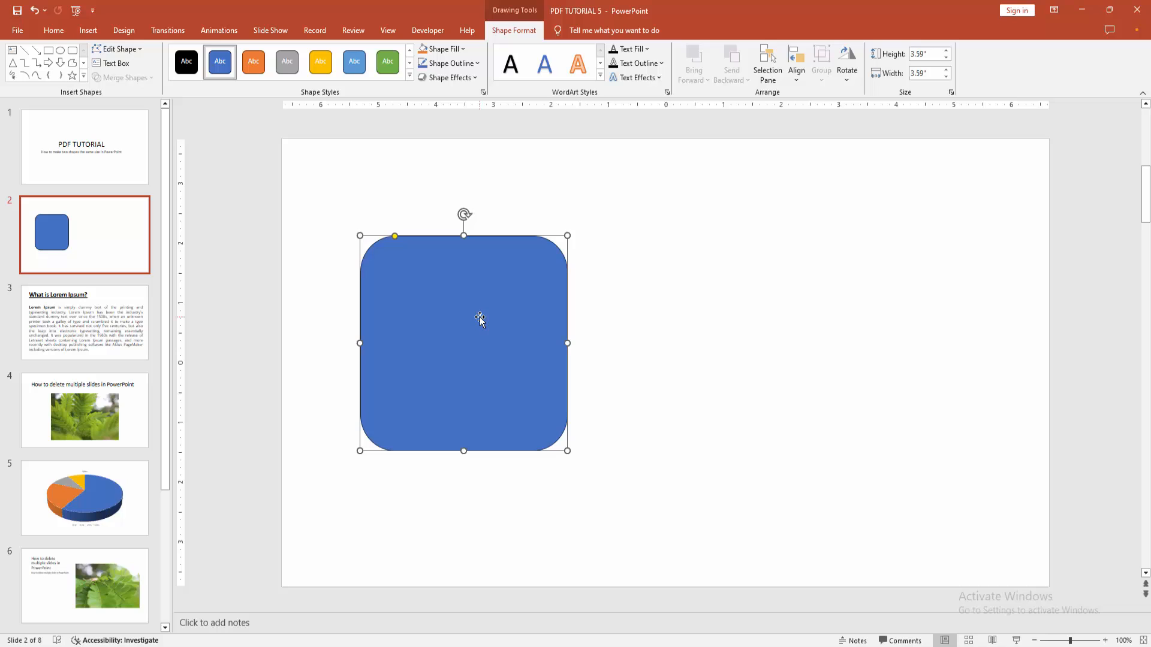
mouse_move(507, 316)
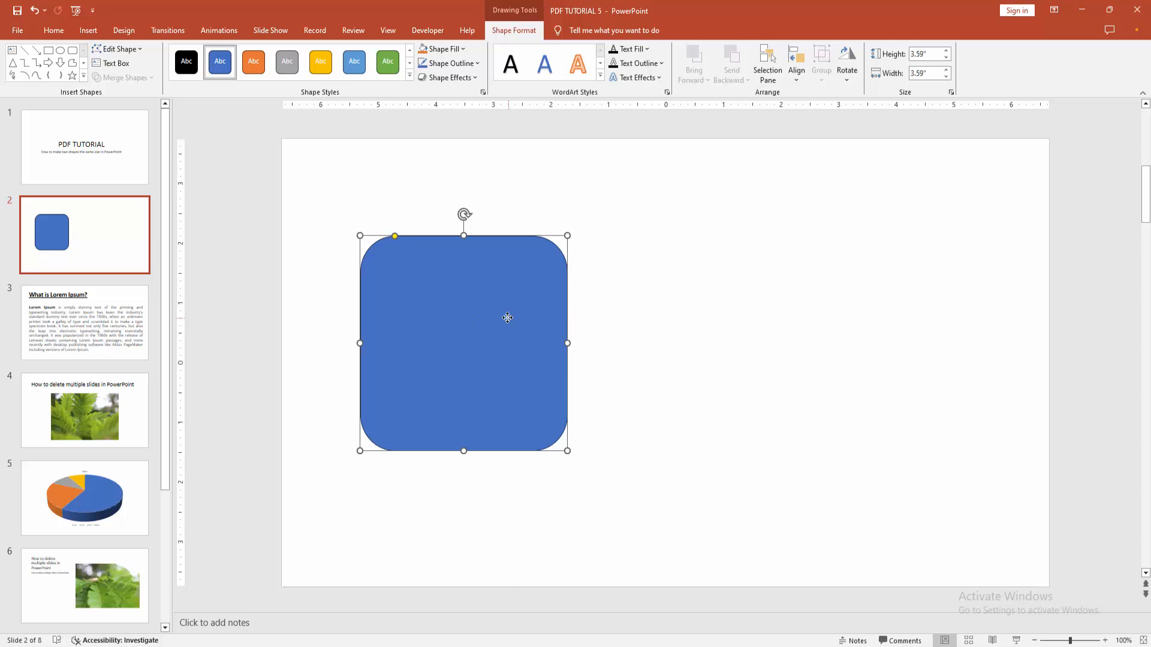
mouse_move(627, 260)
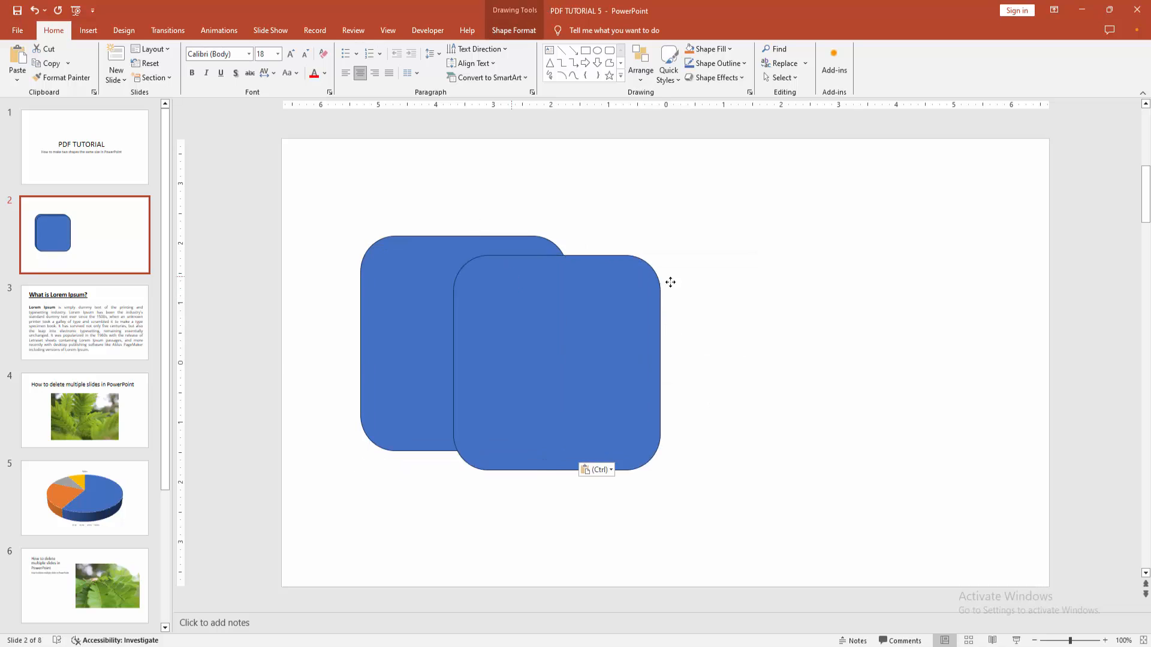
Step: Ctrl-drag a copy of the rounded rectangle to the right of the original
left_click_drag(556, 359, 727, 343)
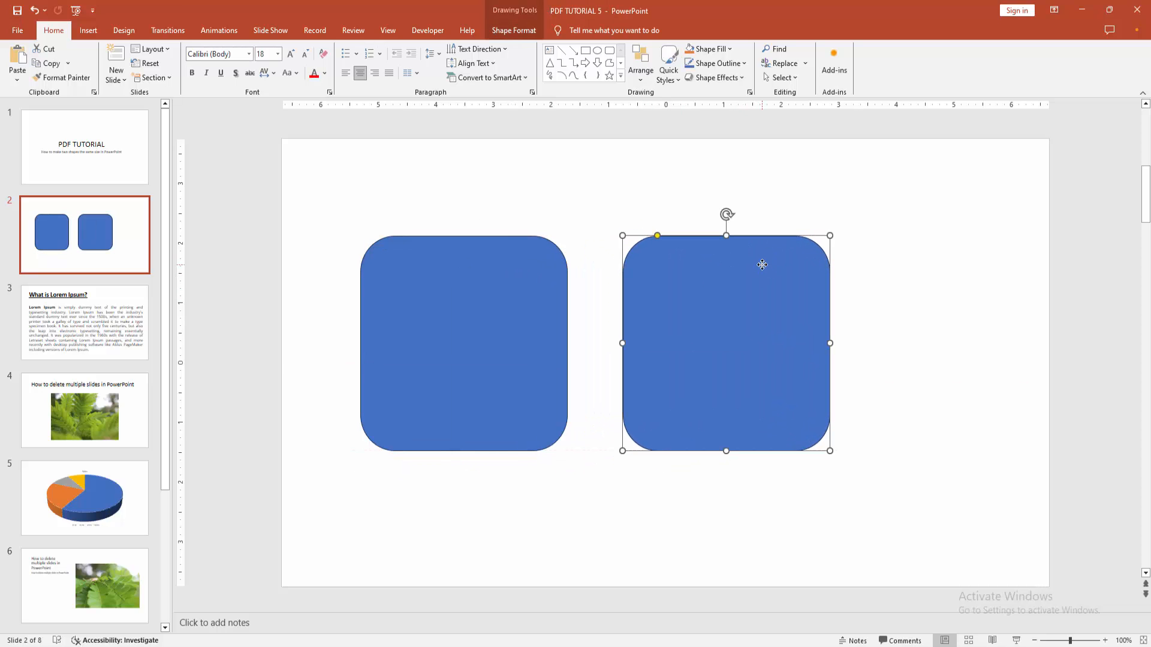
mouse_move(506, 228)
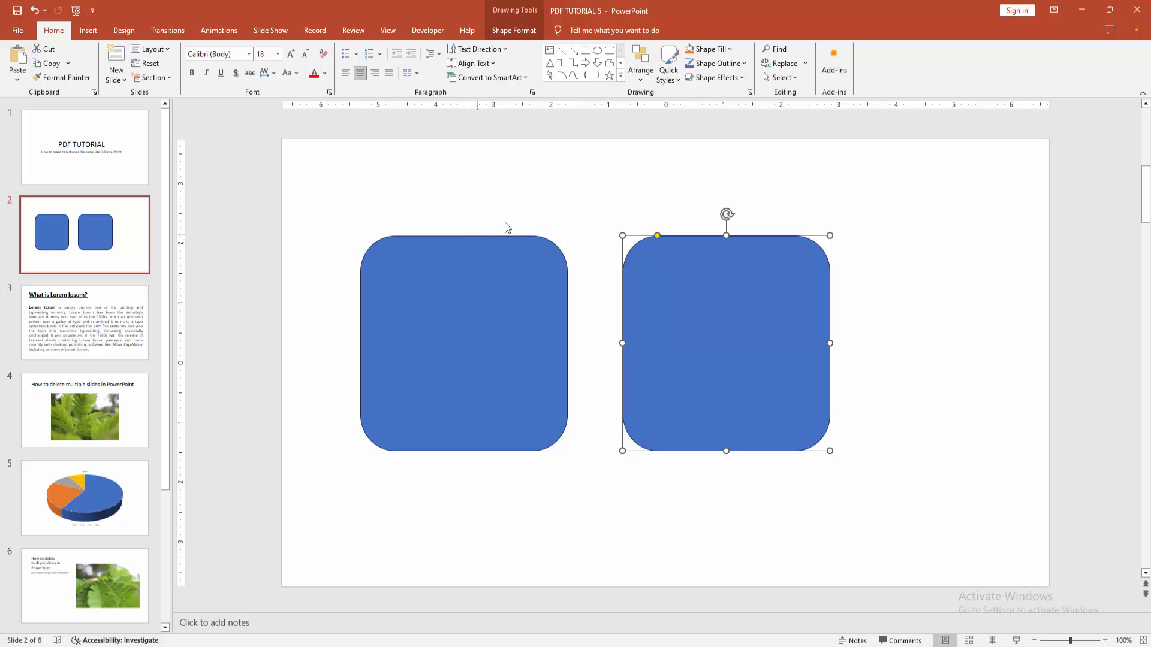
left_click(555, 192)
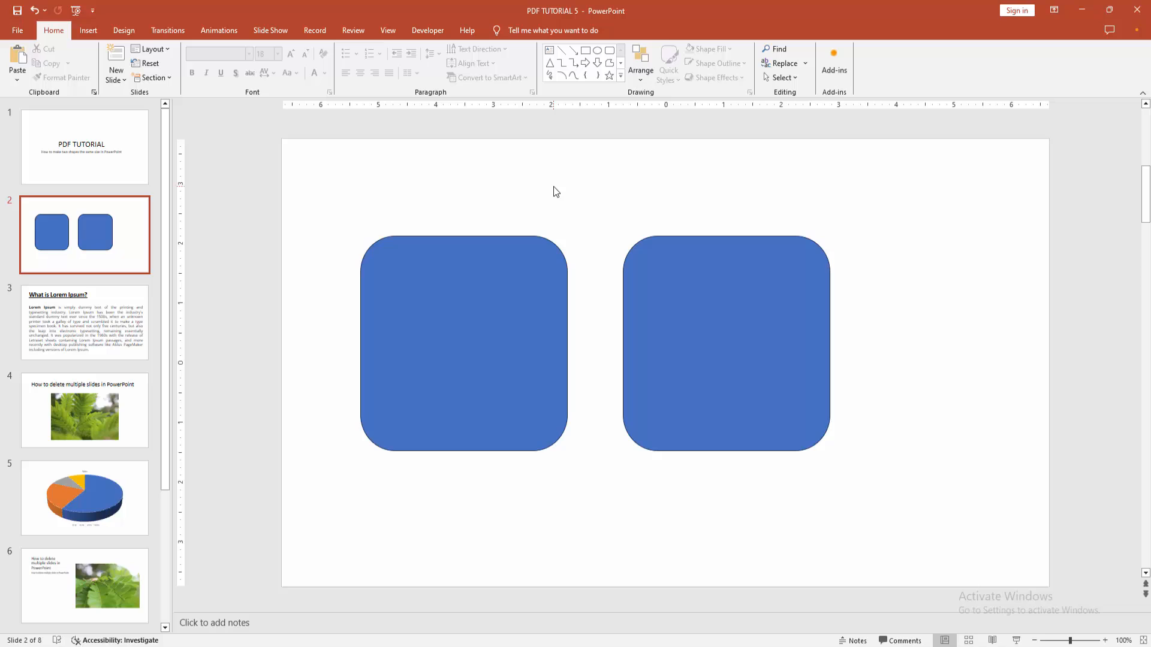
mouse_move(552, 190)
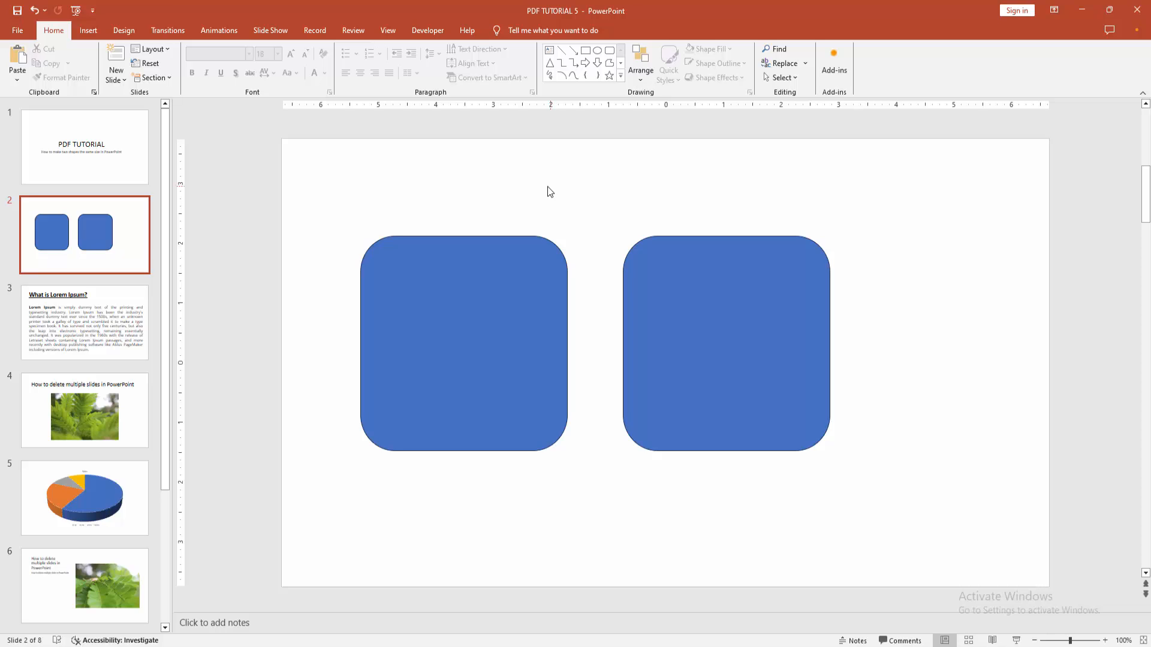